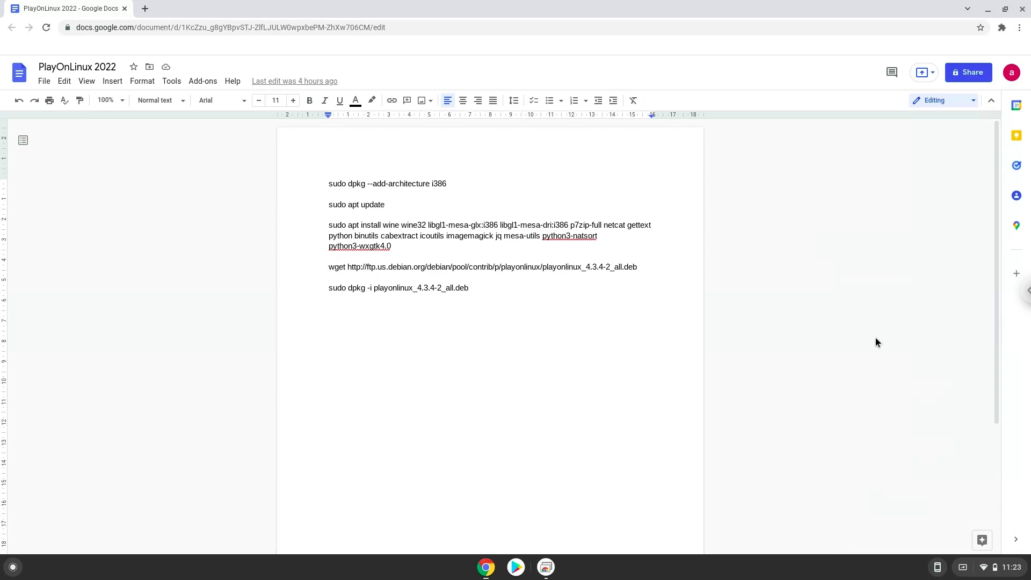
Install the Linux development environment from Settings > Advanced > Developers, then close its terminal.
{"action": "left_click", "coordinate": [468, 288]}
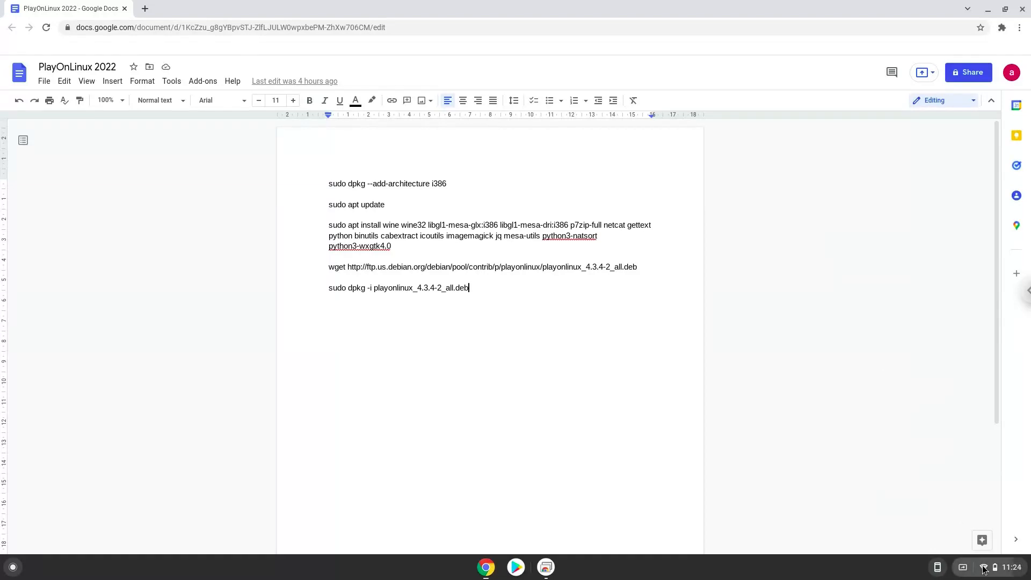
{"action": "left_click", "coordinate": [995, 568]}
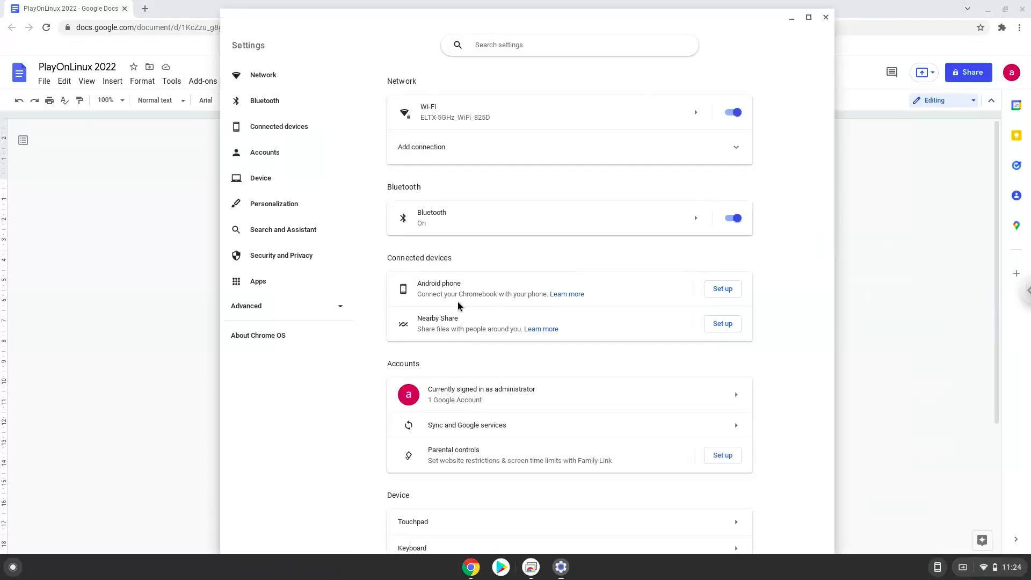
{"action": "left_click", "coordinate": [246, 306]}
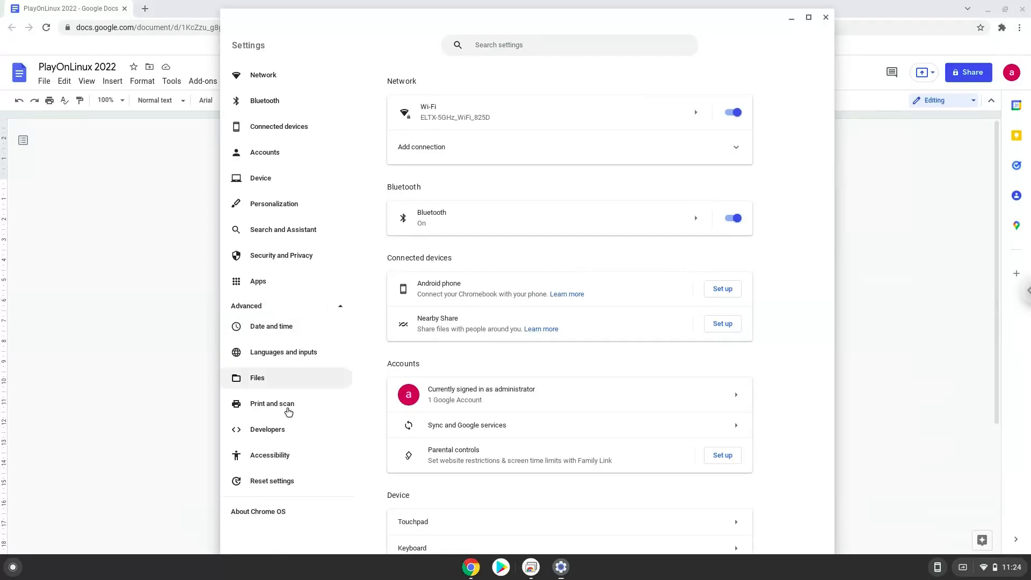
{"action": "left_click", "coordinate": [267, 429]}
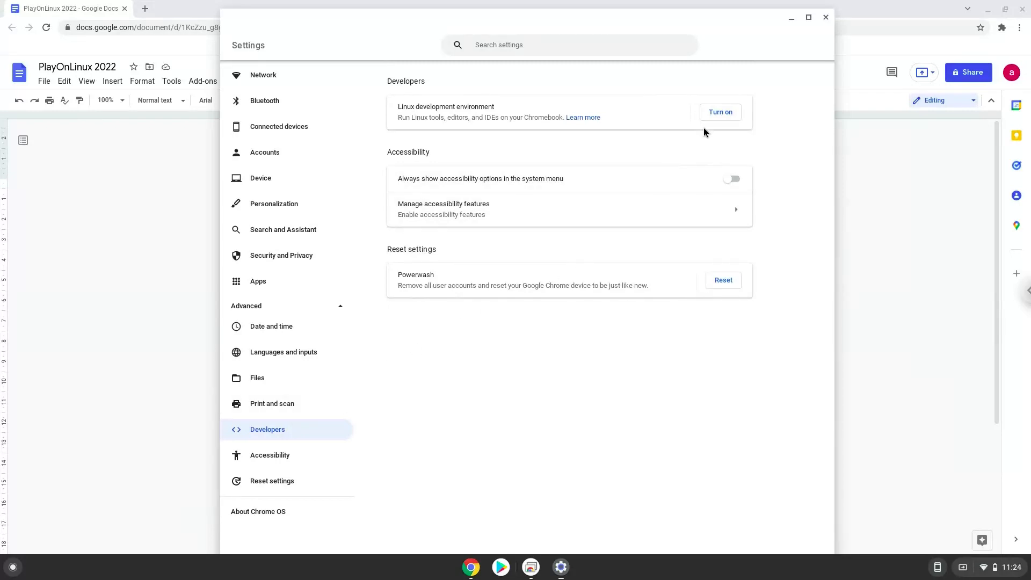
{"action": "left_click", "coordinate": [720, 113]}
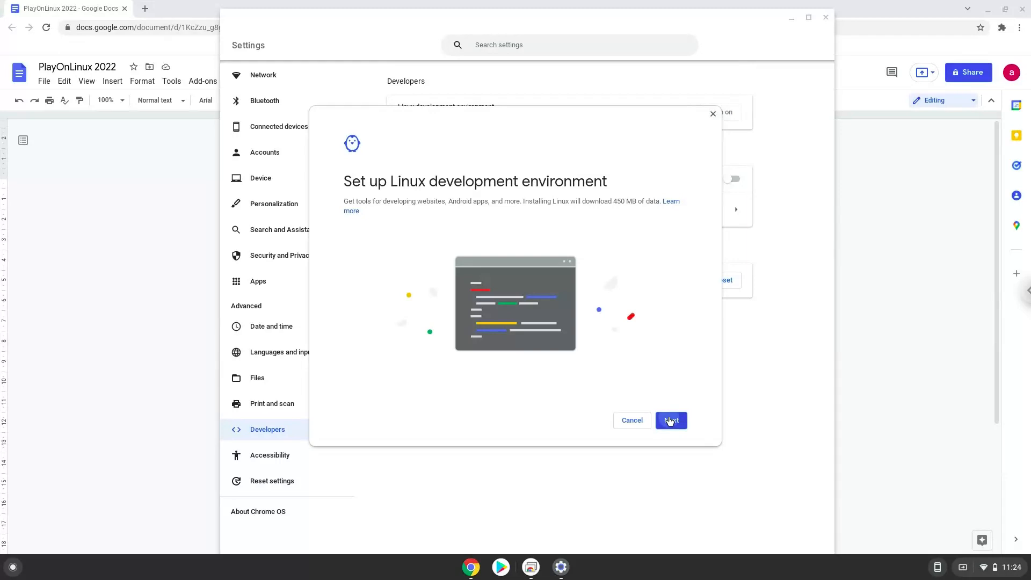
{"action": "left_click", "coordinate": [670, 421]}
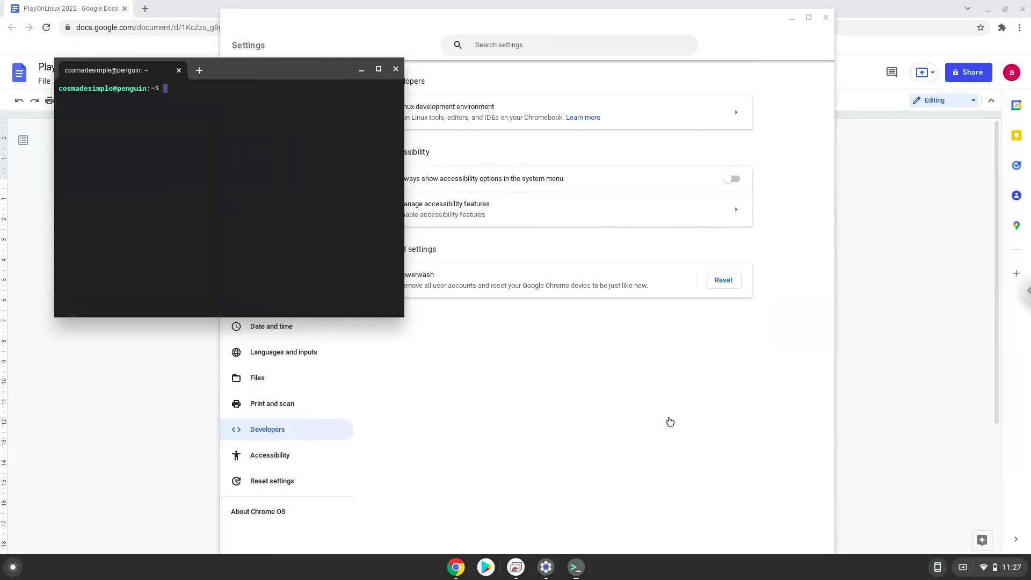
{"action": "mouse_move", "coordinate": [395, 69]}
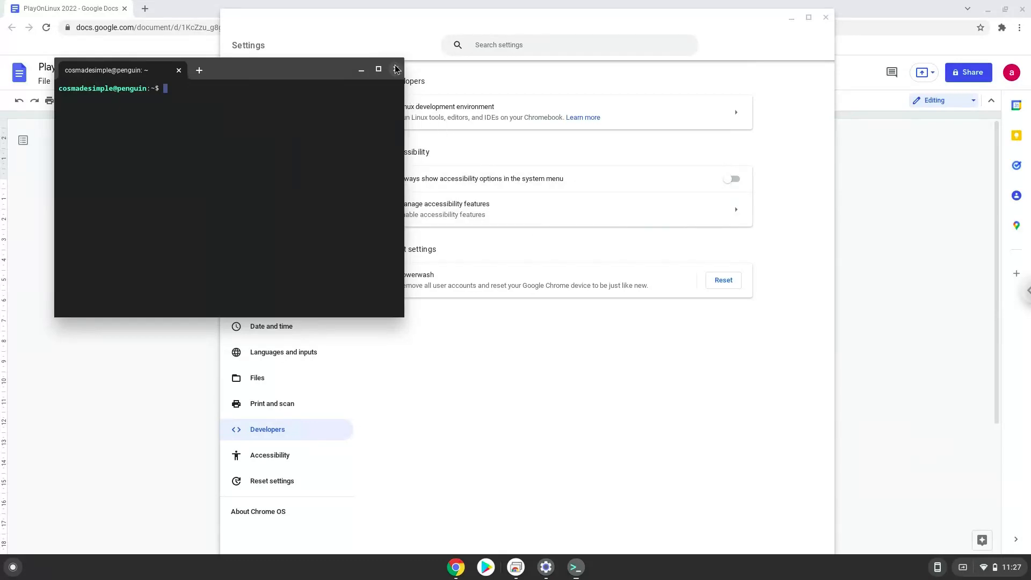
{"action": "left_click", "coordinate": [395, 69]}
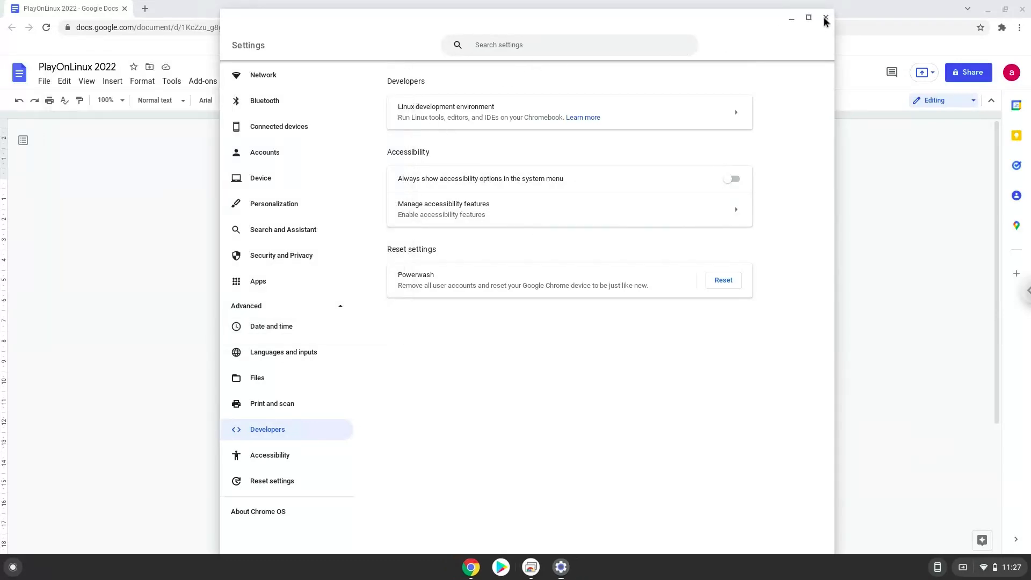
Copy 'sudo dpkg --add-architecture i386' from the doc and launch Terminal from the launcher.
{"action": "left_click", "coordinate": [826, 17]}
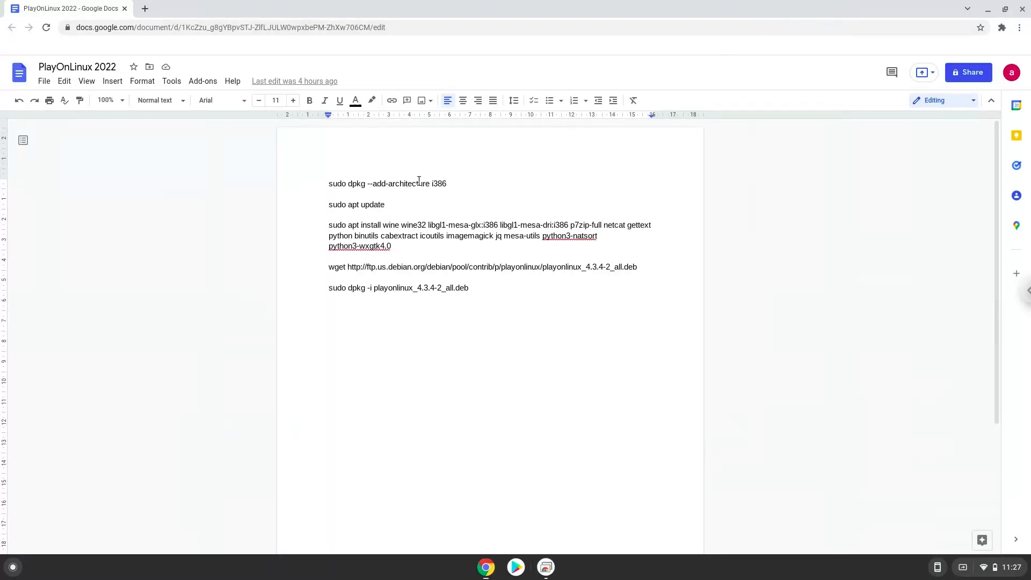
{"action": "double_click", "coordinate": [409, 183]}
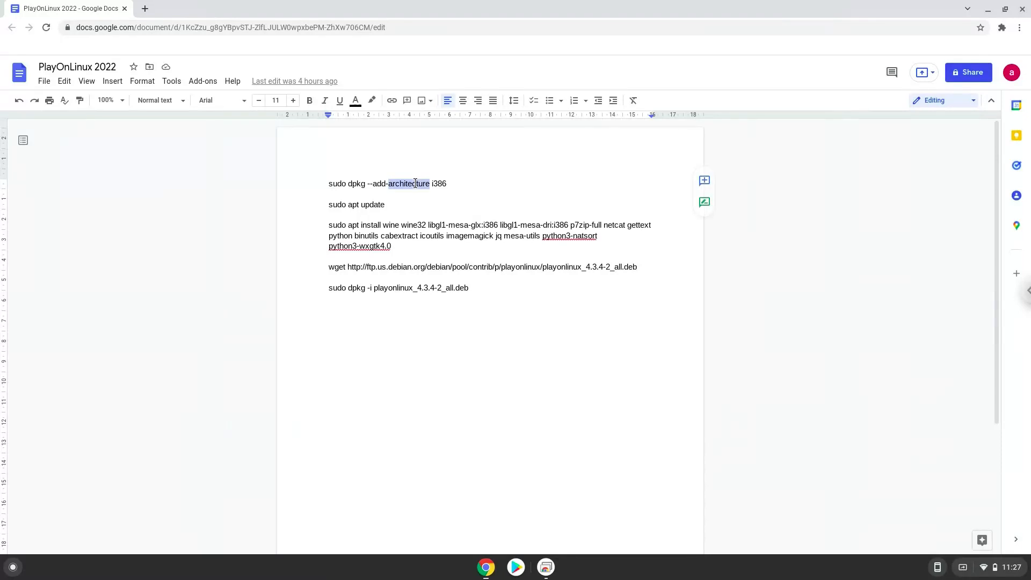
{"action": "right_click", "coordinate": [415, 184]}
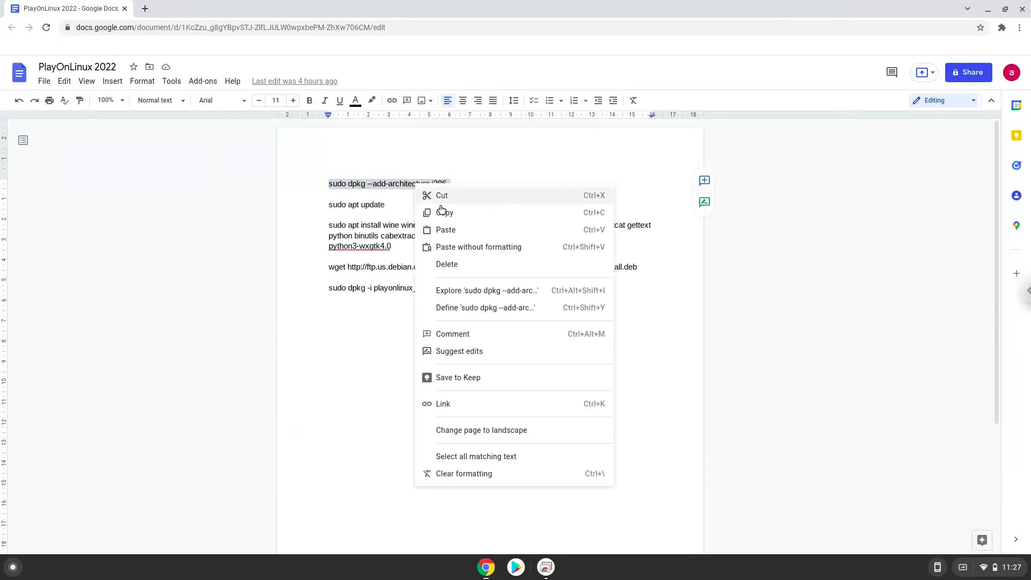
{"action": "left_click", "coordinate": [142, 461]}
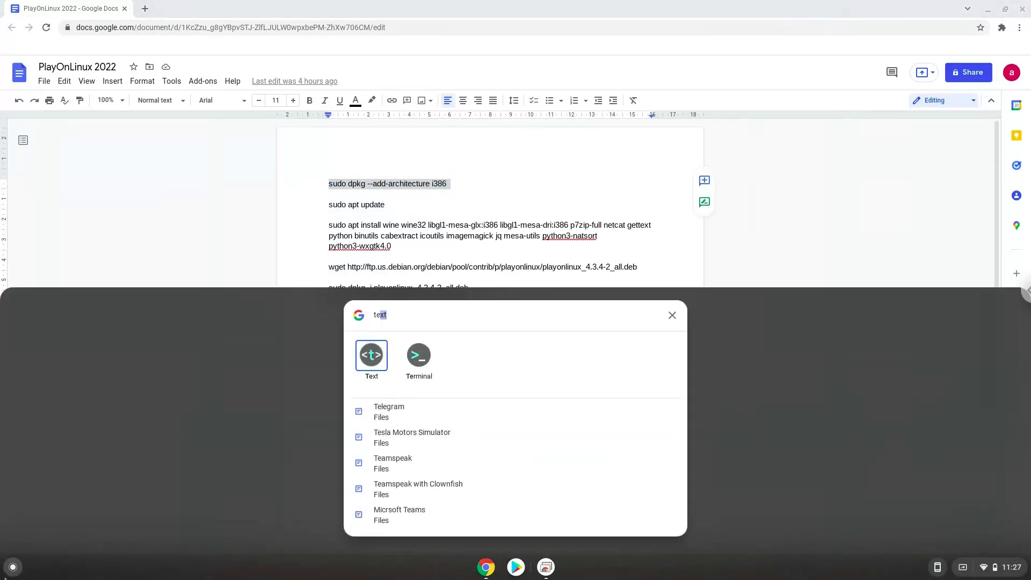
{"action": "type", "text": "terminal"}
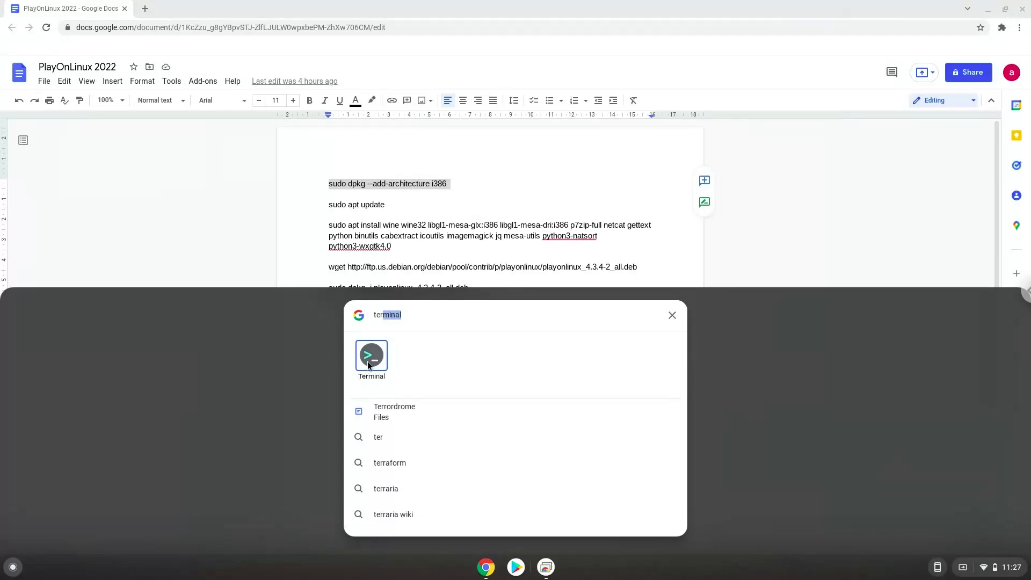
{"action": "left_click", "coordinate": [371, 355]}
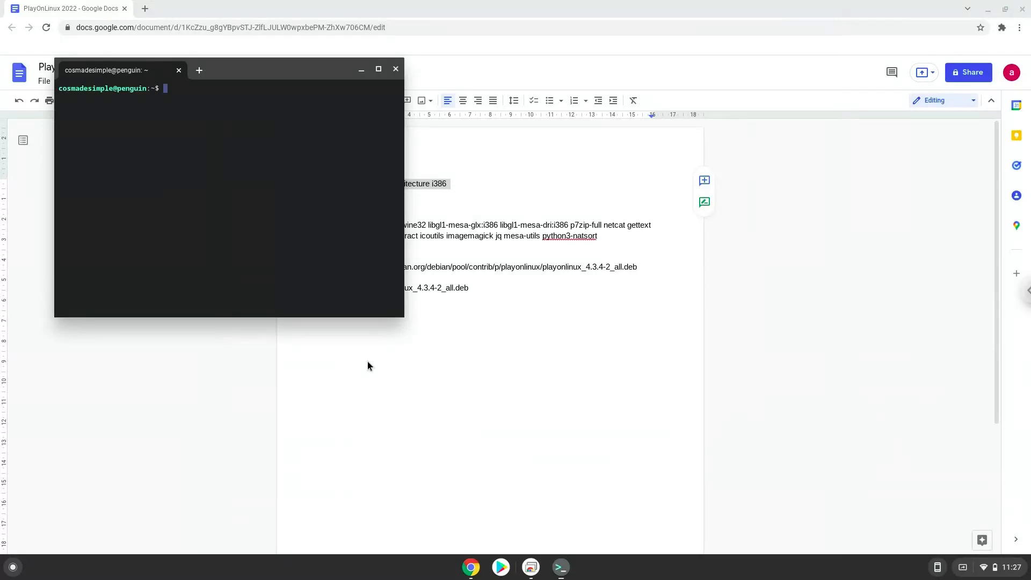
{"action": "mouse_move", "coordinate": [334, 81]}
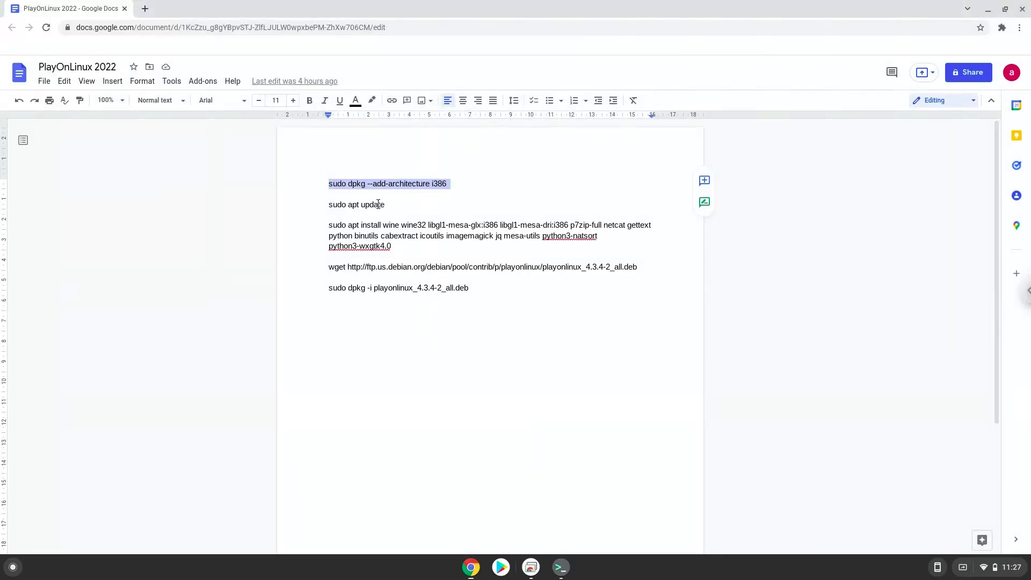
Copy the sudo apt update command from the doc to run in the terminal.
{"action": "right_click", "coordinate": [368, 204]}
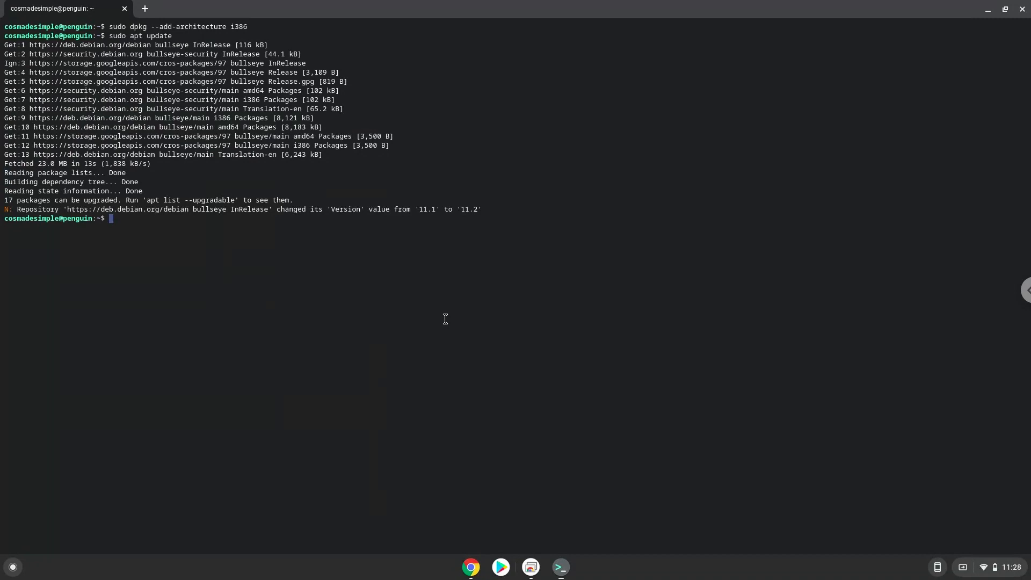
{"action": "mouse_move", "coordinate": [451, 461]}
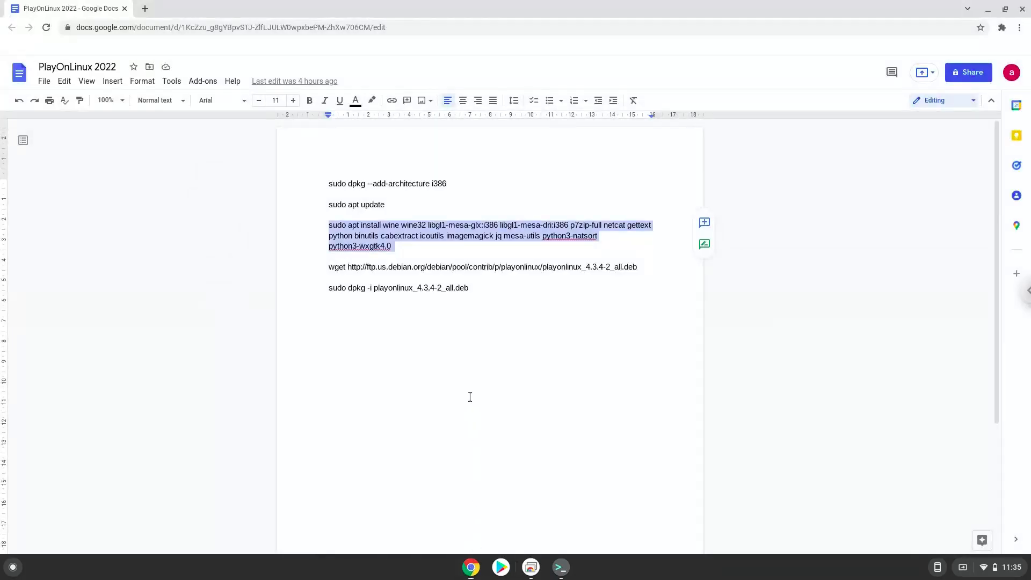
Copy the wget command for playonlinux_4.3.4-2_all.deb and run it in the terminal.
{"action": "double_click", "coordinate": [459, 266]}
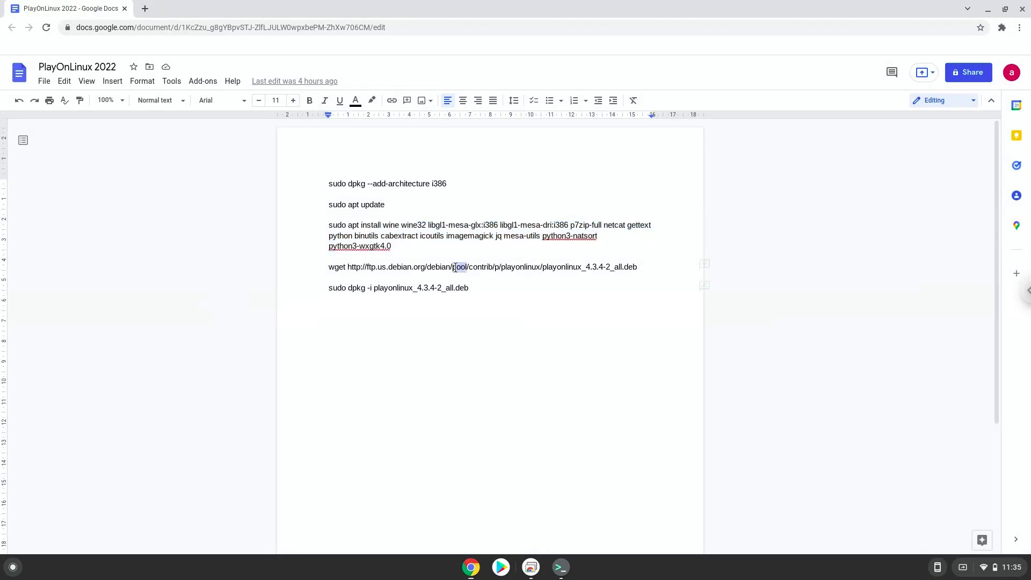
{"action": "right_click", "coordinate": [459, 267]}
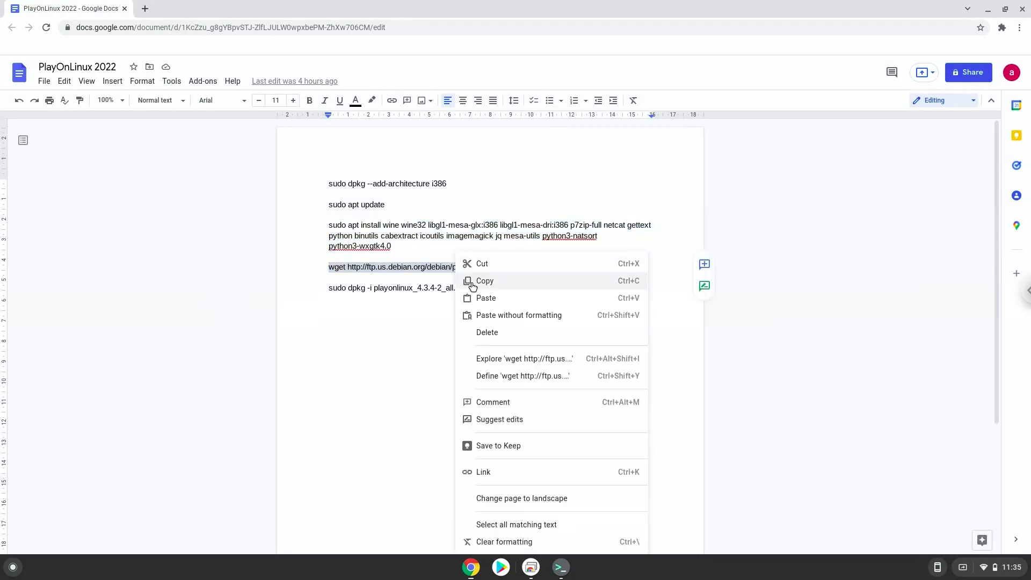
{"action": "left_click", "coordinate": [485, 281]}
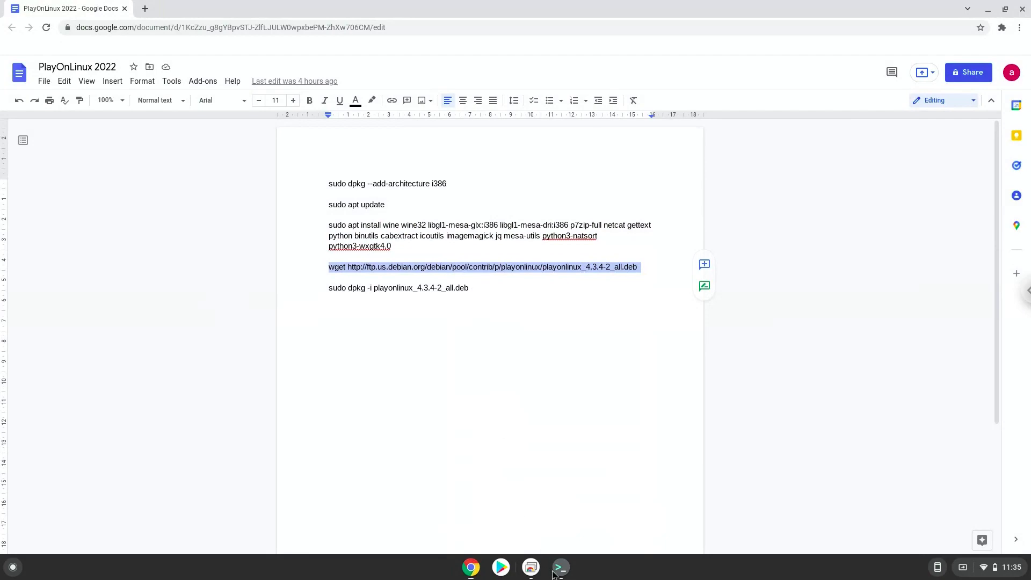
{"action": "left_click", "coordinate": [560, 567]}
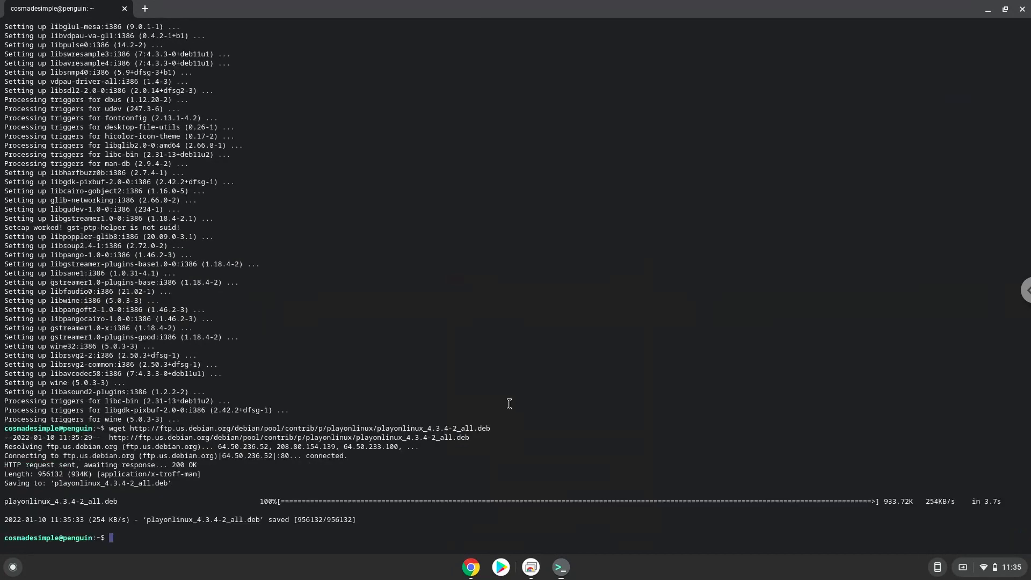
Install the package with 'sudo dpkg -i playonlinux_4.3.4-2_all.deb' and close the terminal.
{"action": "left_click", "coordinate": [470, 567]}
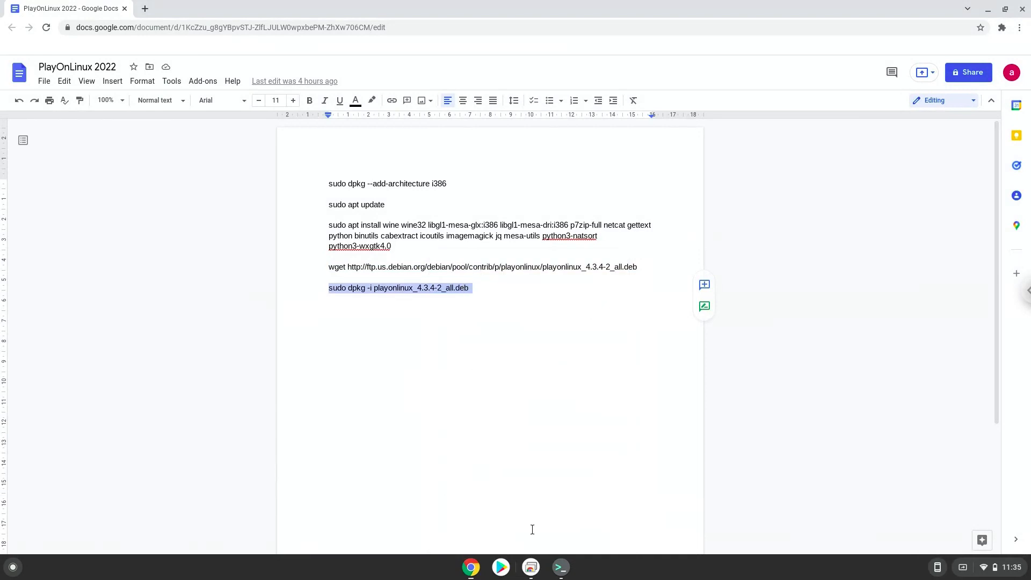
{"action": "left_click", "coordinate": [560, 567]}
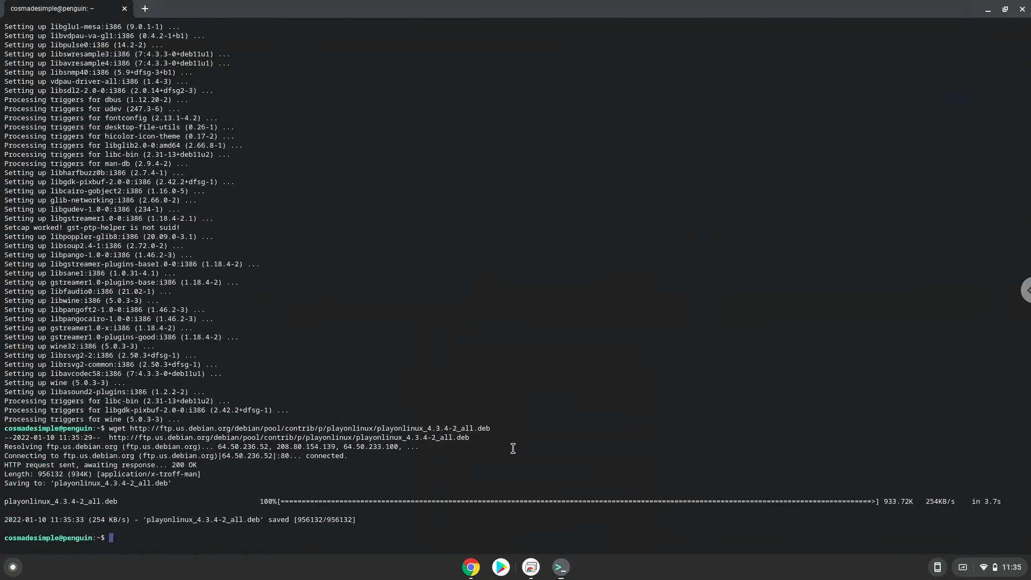
{"action": "type", "text": "sudo dpkg -i playonlinux_4.3.4-2_all.deb"}
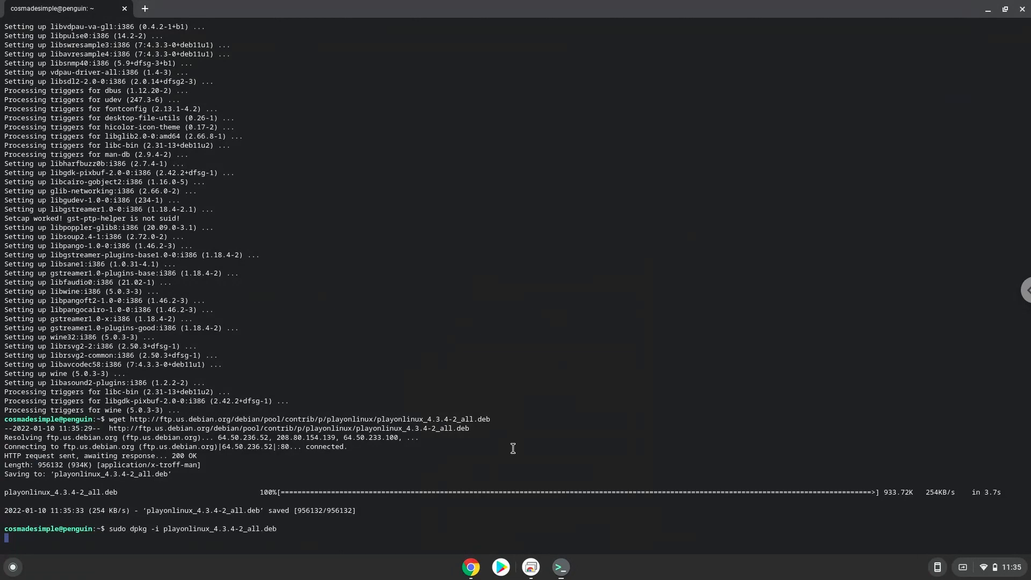
{"action": "key", "text": "Return"}
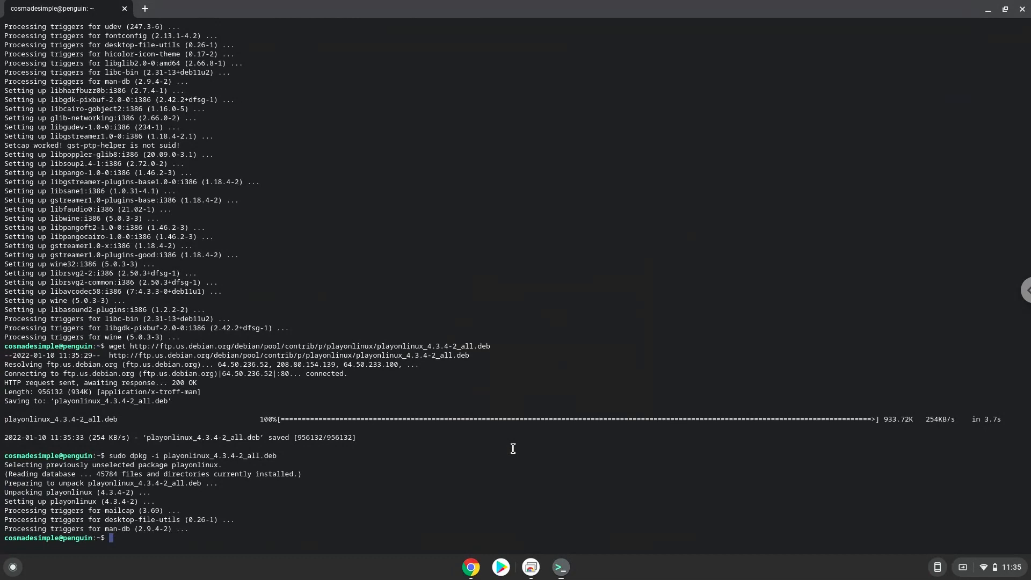
{"action": "mouse_move", "coordinate": [866, 273]}
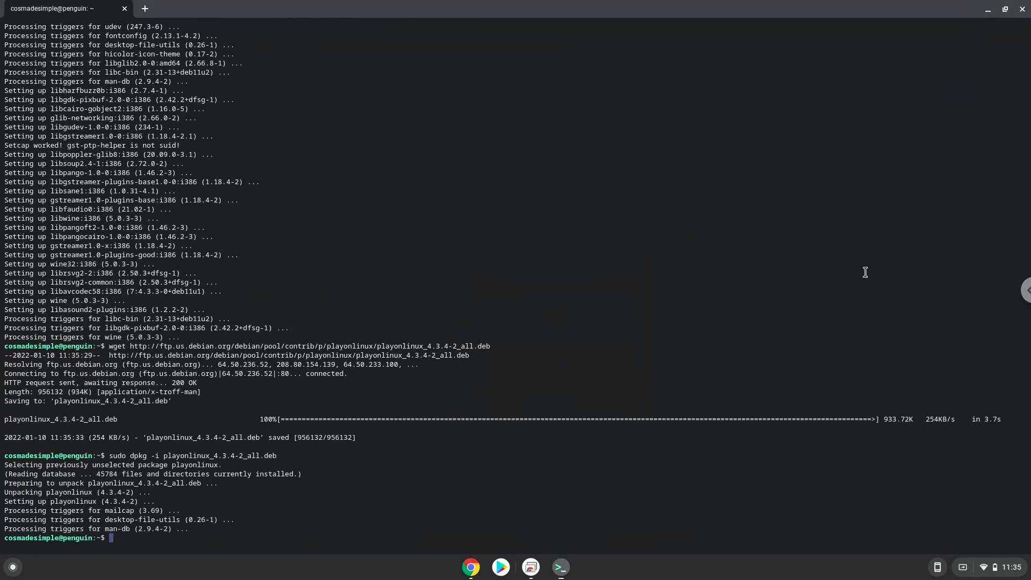
{"action": "left_click", "coordinate": [1022, 9]}
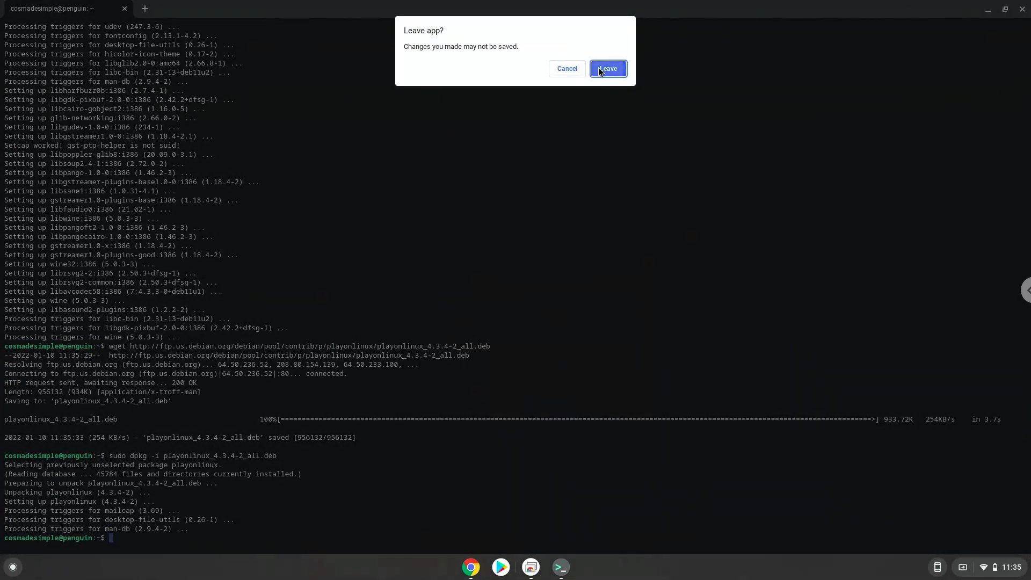
Confirm leaving the terminal and browse to the launcher's second app page.
{"action": "left_click", "coordinate": [608, 68]}
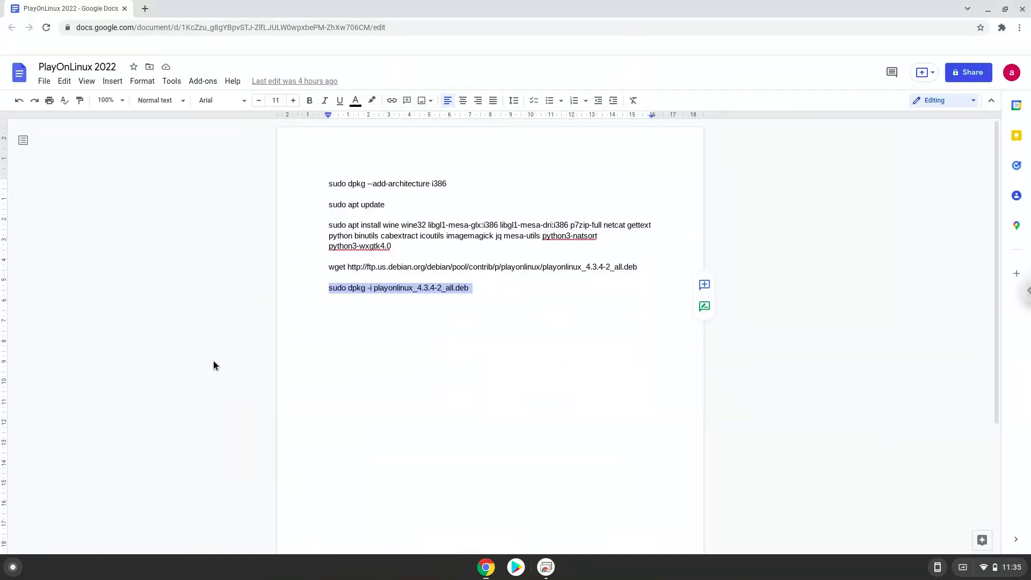
{"action": "left_click", "coordinate": [12, 567]}
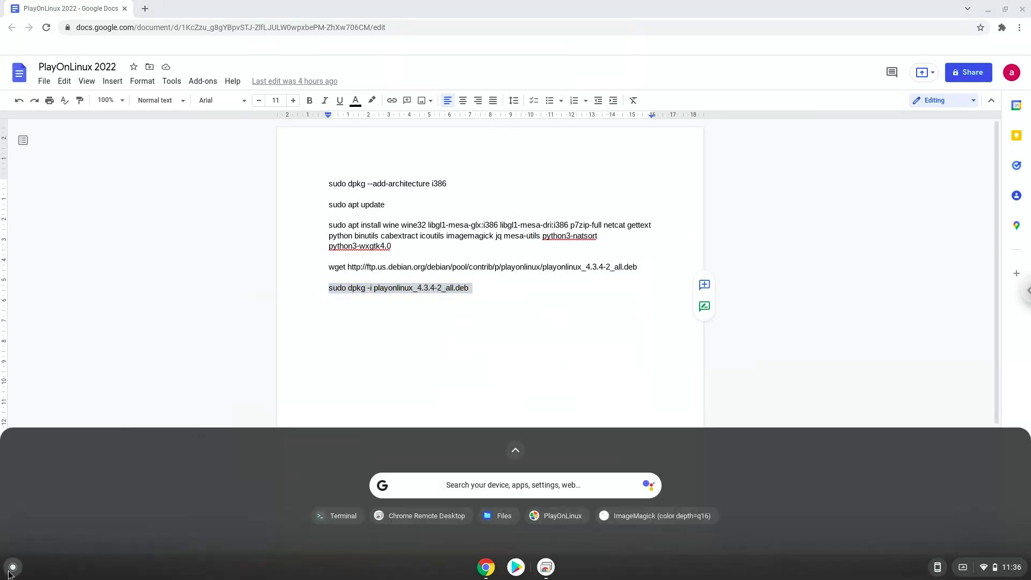
{"action": "mouse_move", "coordinate": [509, 452]}
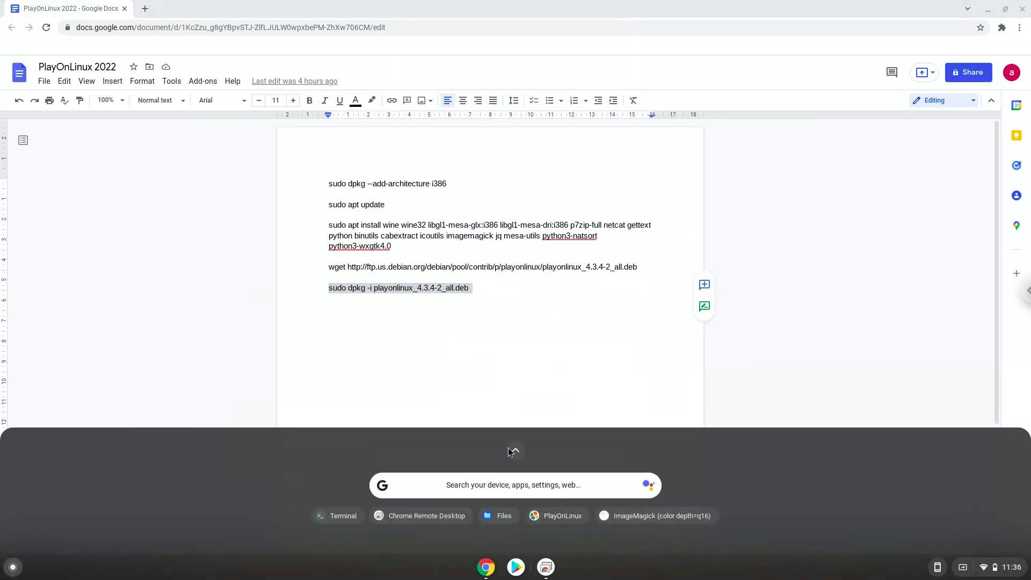
{"action": "left_click", "coordinate": [513, 451]}
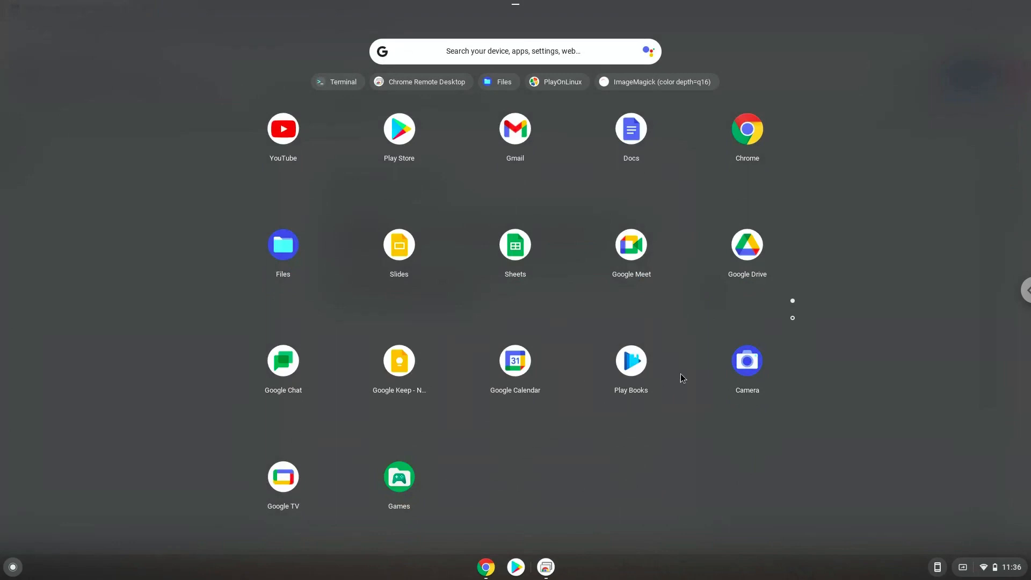
{"action": "left_click", "coordinate": [792, 318]}
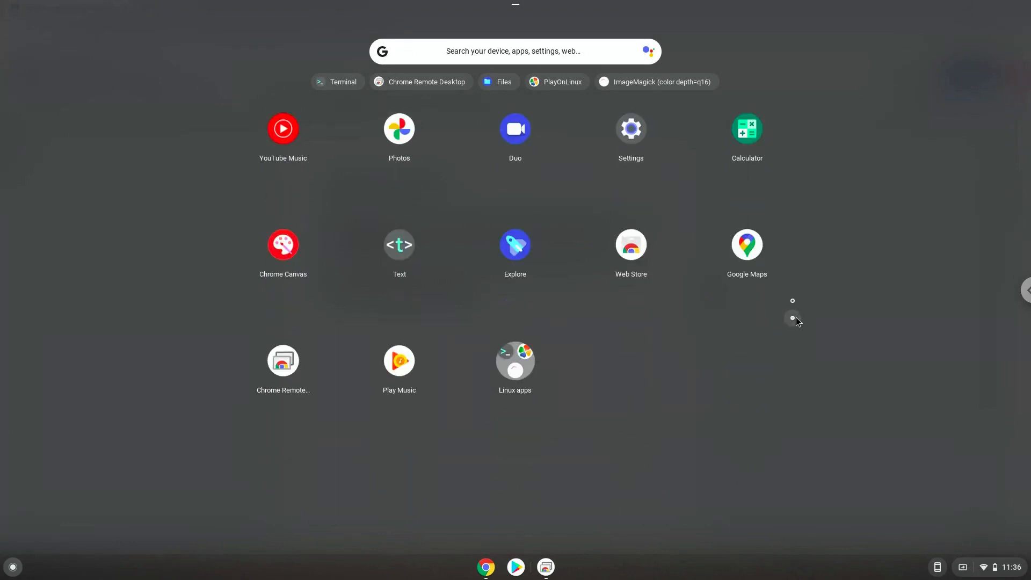
{"action": "mouse_move", "coordinate": [528, 369]}
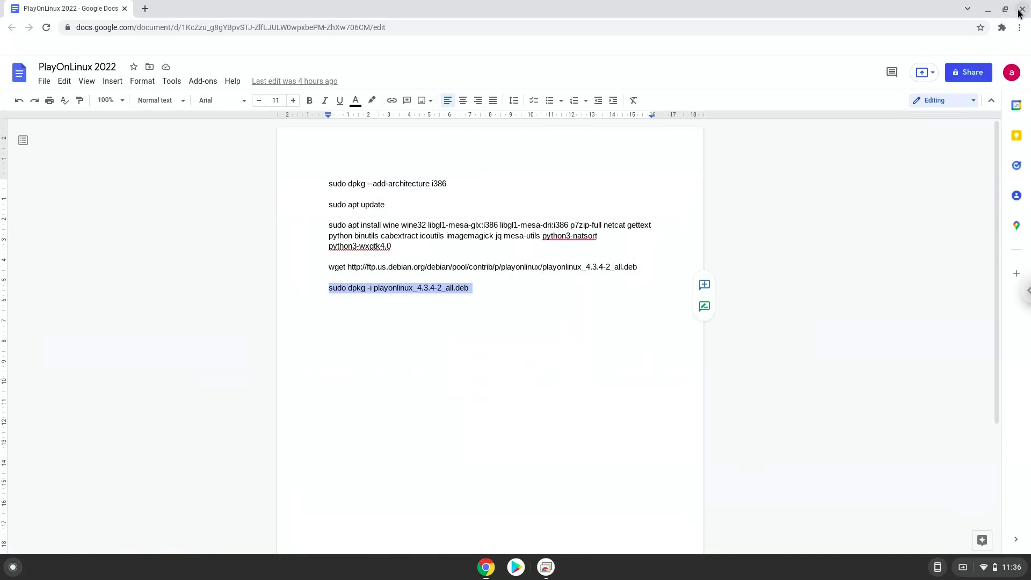
Close the doc, launch PlayOnLinux maximized, and open Help > About showing version 4.3.4.
{"action": "left_click", "coordinate": [988, 10]}
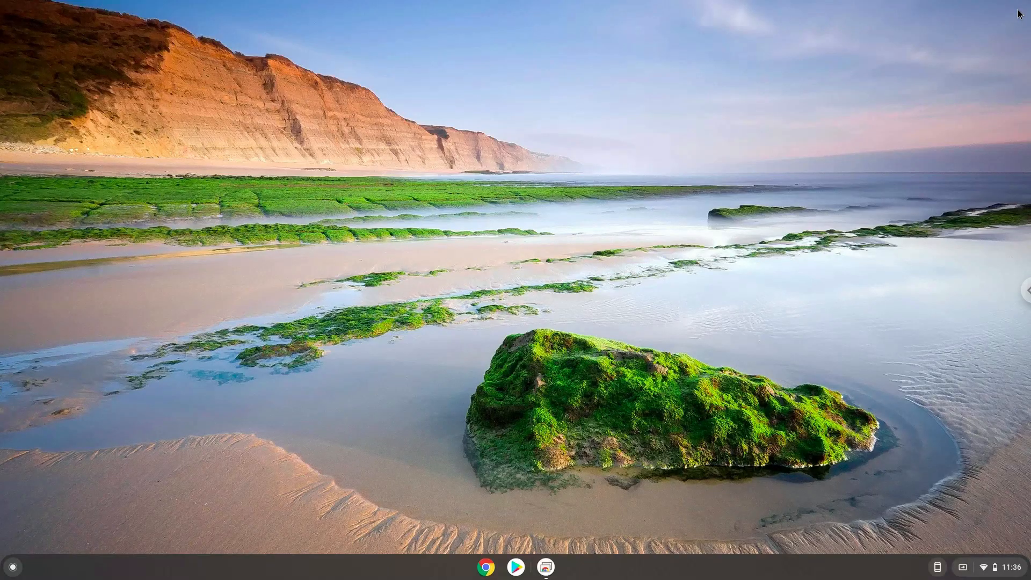
{"action": "left_click", "coordinate": [544, 567]}
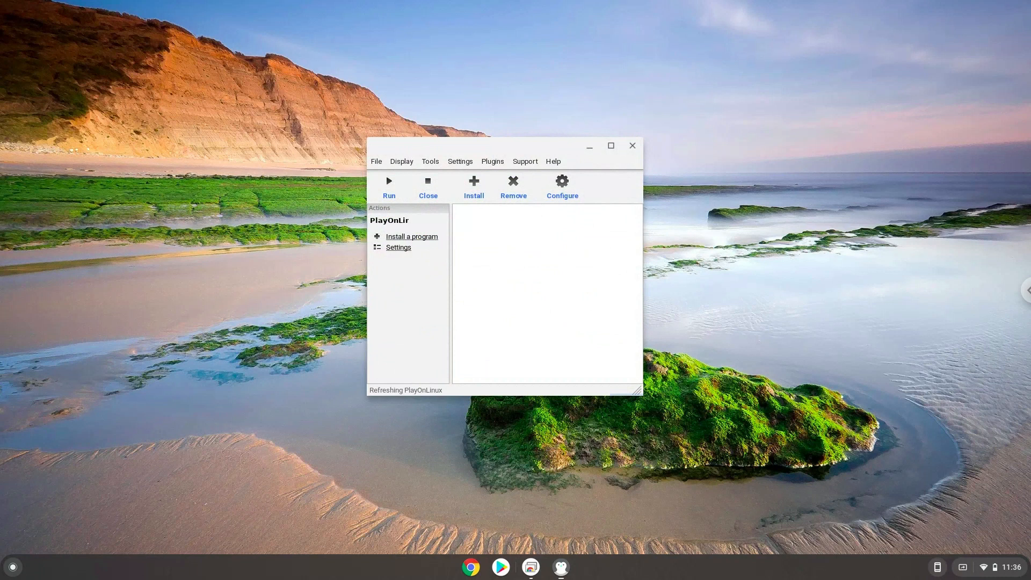
{"action": "left_click", "coordinate": [610, 146]}
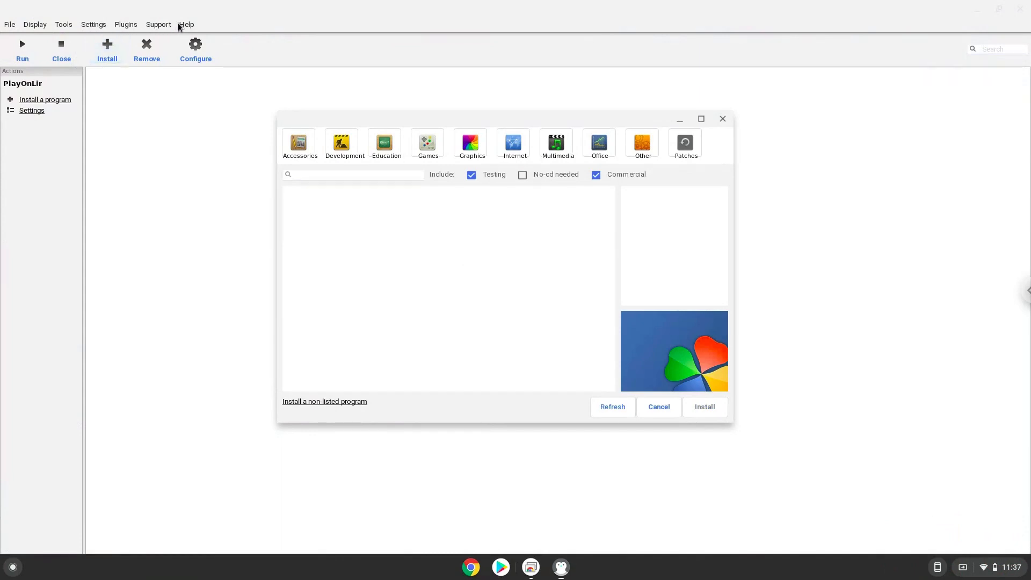
{"action": "left_click", "coordinate": [187, 24]}
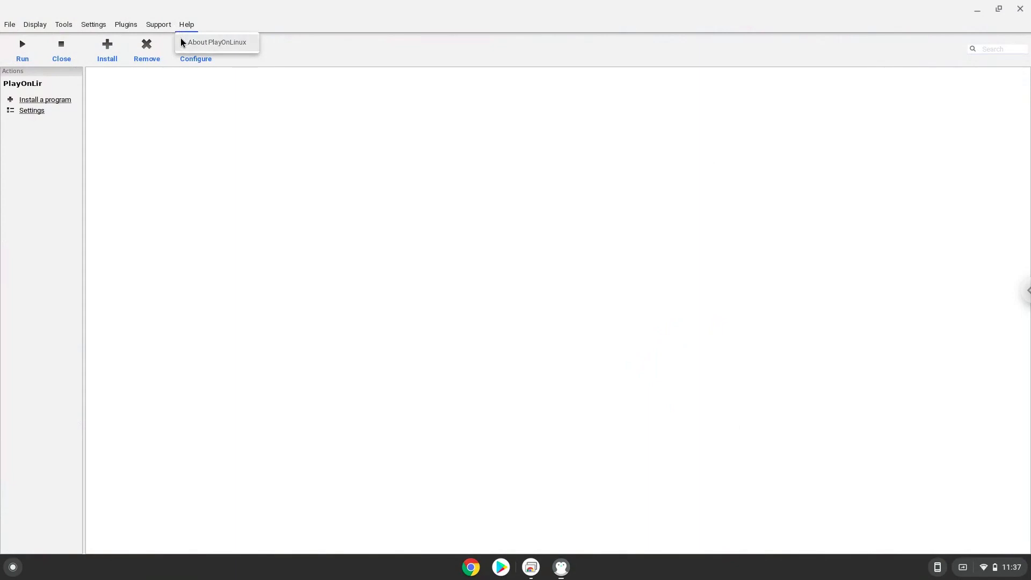
{"action": "left_click", "coordinate": [217, 42]}
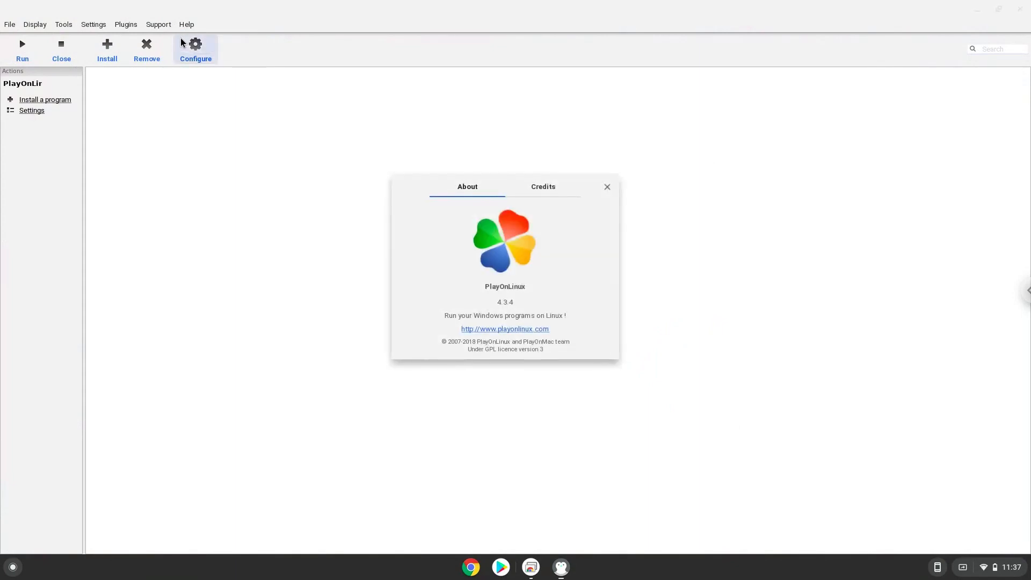